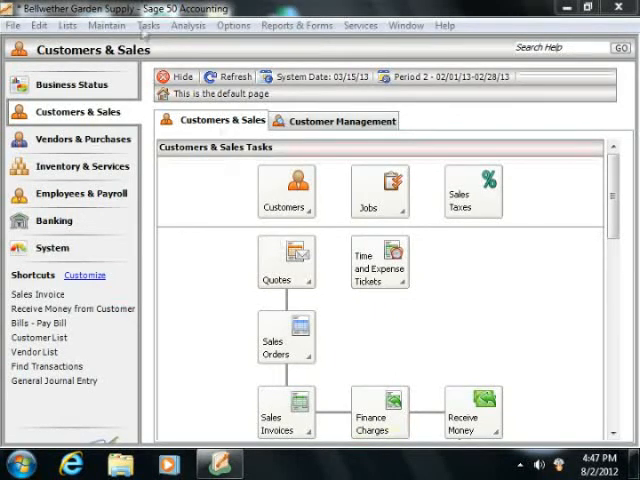
Step: Start Select for Deposit from the Tasks menu to list undeposited receipts
{"action": "left_click", "coordinate": [148, 24]}
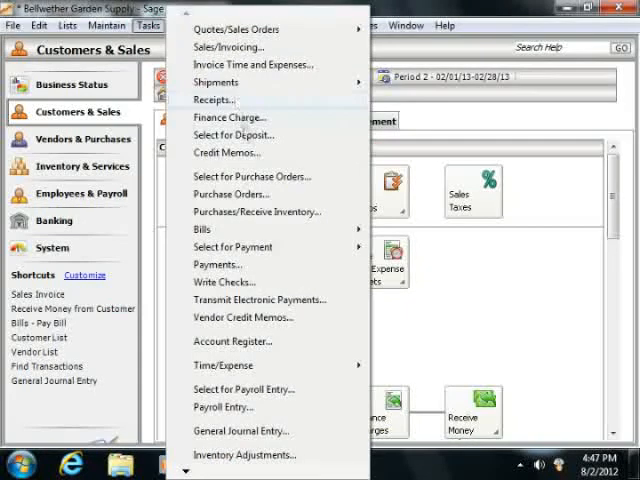
{"action": "left_click", "coordinate": [234, 136]}
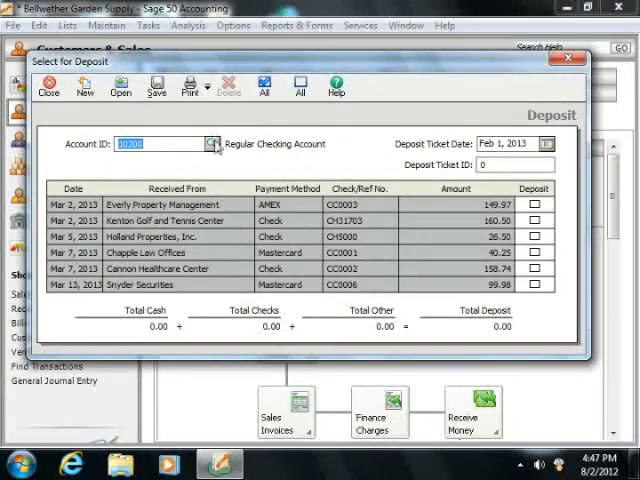
{"action": "left_click", "coordinate": [212, 144]}
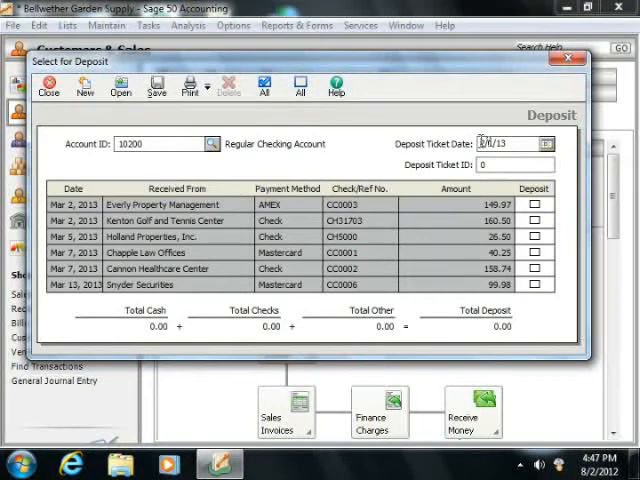
{"action": "left_click", "coordinate": [544, 144]}
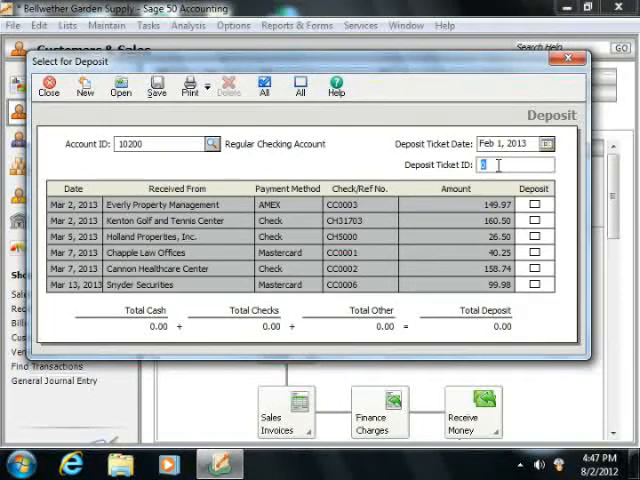
Step: Enter 2/1/13 as the Deposit Ticket ID
{"action": "type", "text": "2/1/1"}
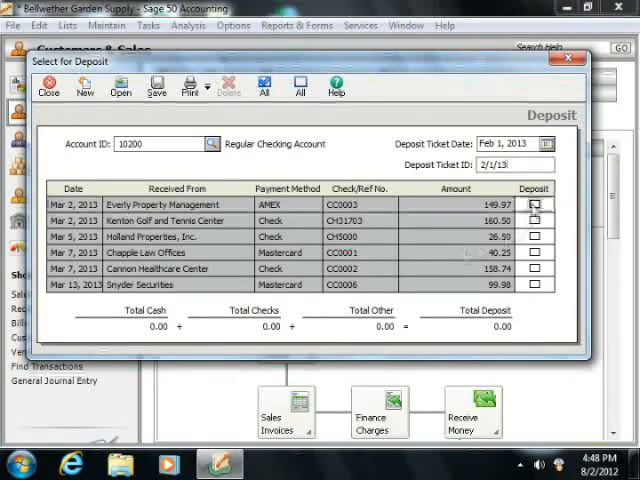
Step: Mark the Kenton Golf and Tennis Center and Cannon Healthcare Center checks, totalling 319.24
{"action": "left_click", "coordinate": [536, 204]}
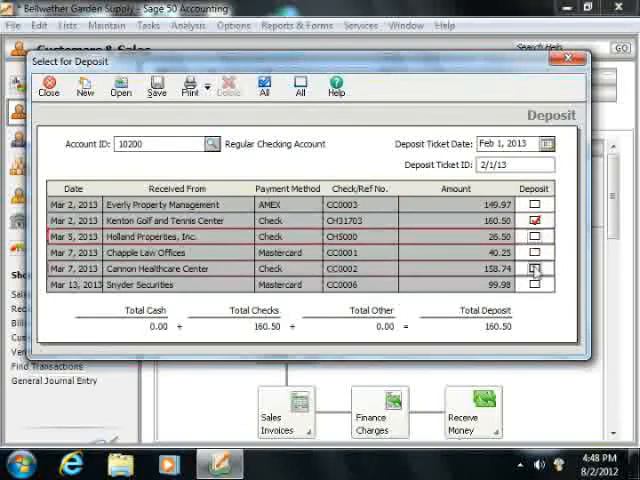
{"action": "left_click", "coordinate": [536, 268]}
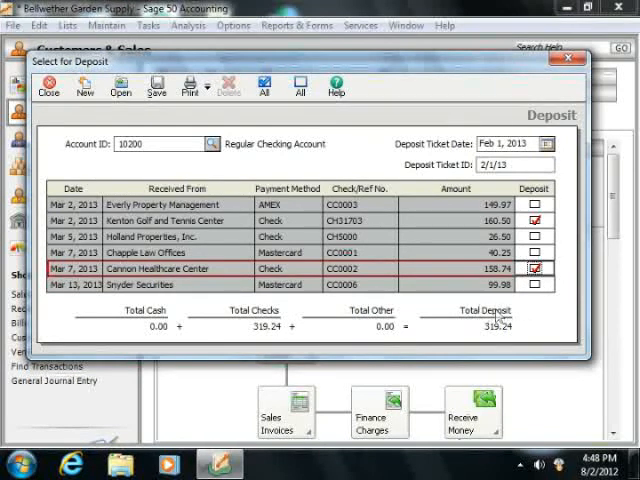
{"action": "mouse_move", "coordinate": [156, 84]}
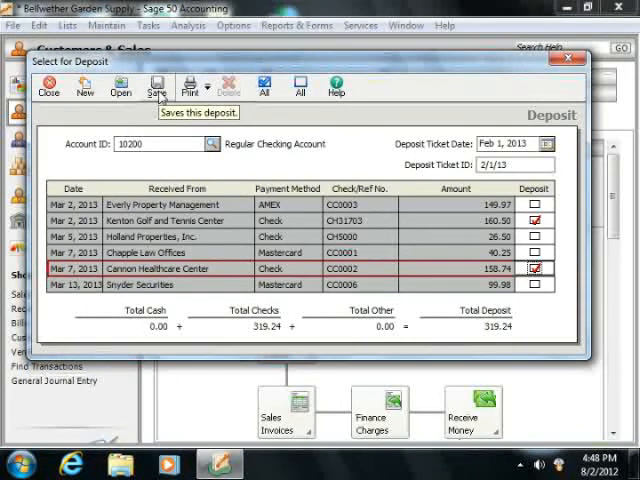
Step: Save the 319.24 deposit and close the window
{"action": "left_click", "coordinate": [156, 84]}
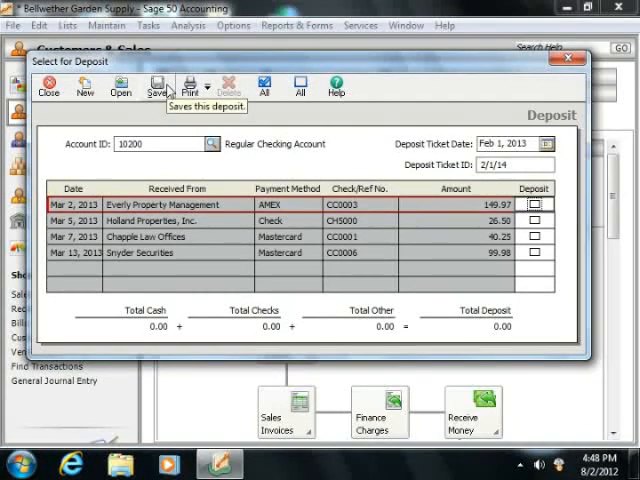
{"action": "left_click", "coordinate": [48, 84]}
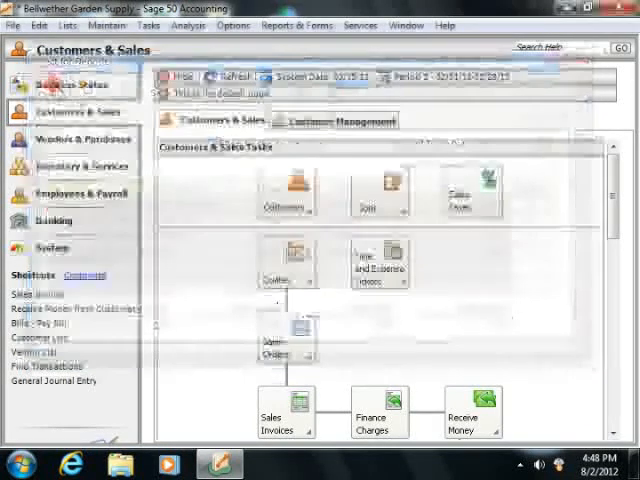